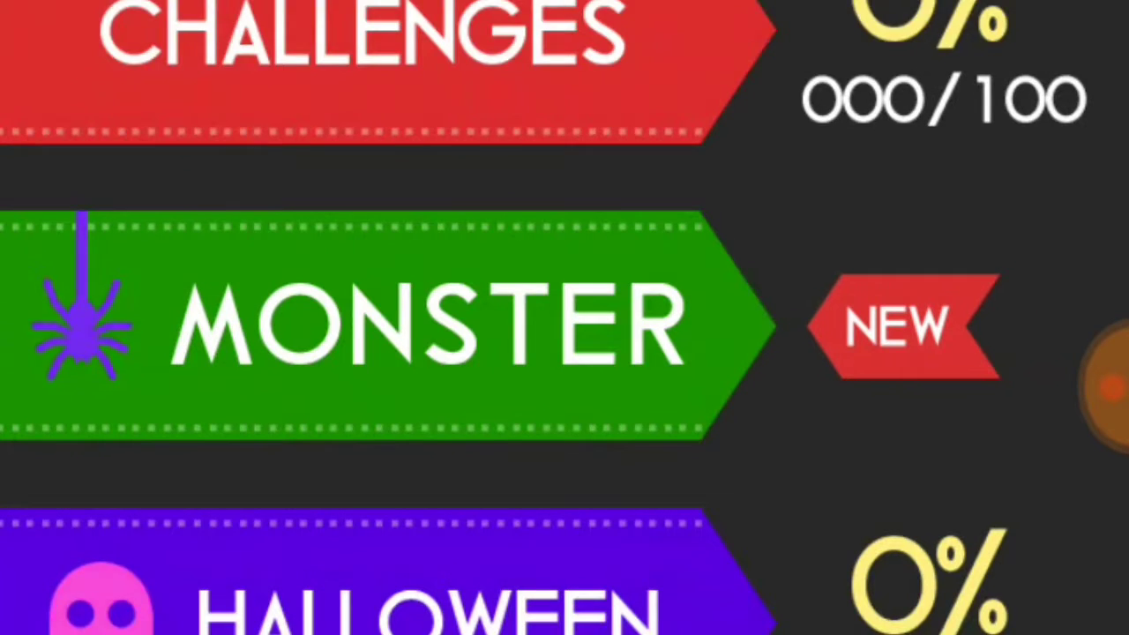
Scroll the mode list to Monster and play through levels 001 and 002 to three stars.
scroll("down", 3)
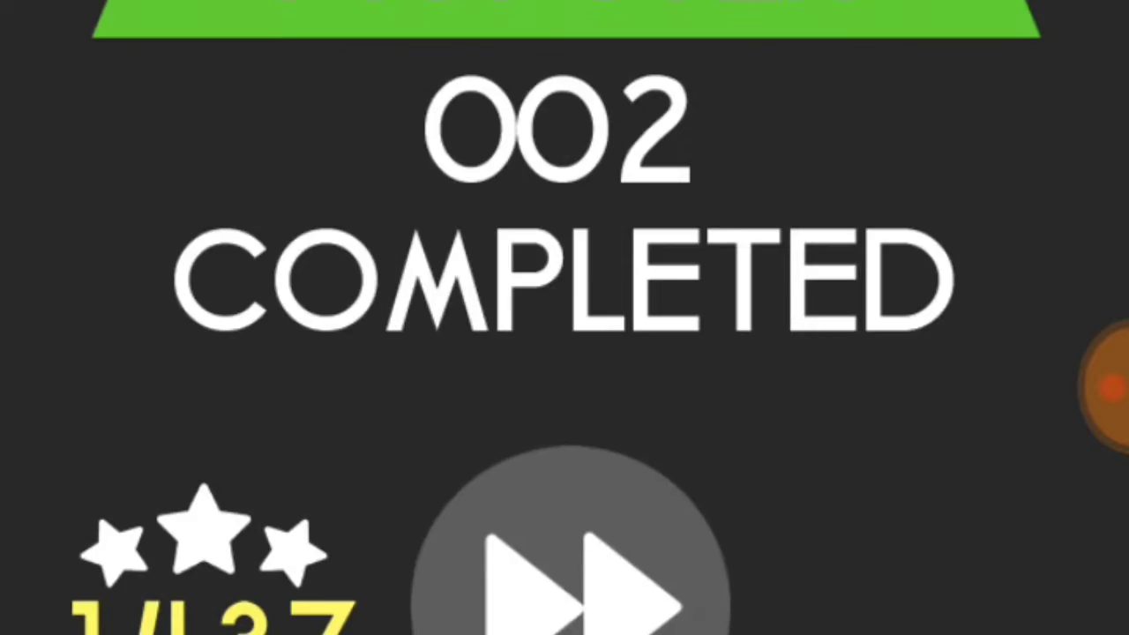
Advance past the completion screen and clear levels 003 and 004 with three stars.
left_click(574, 582)
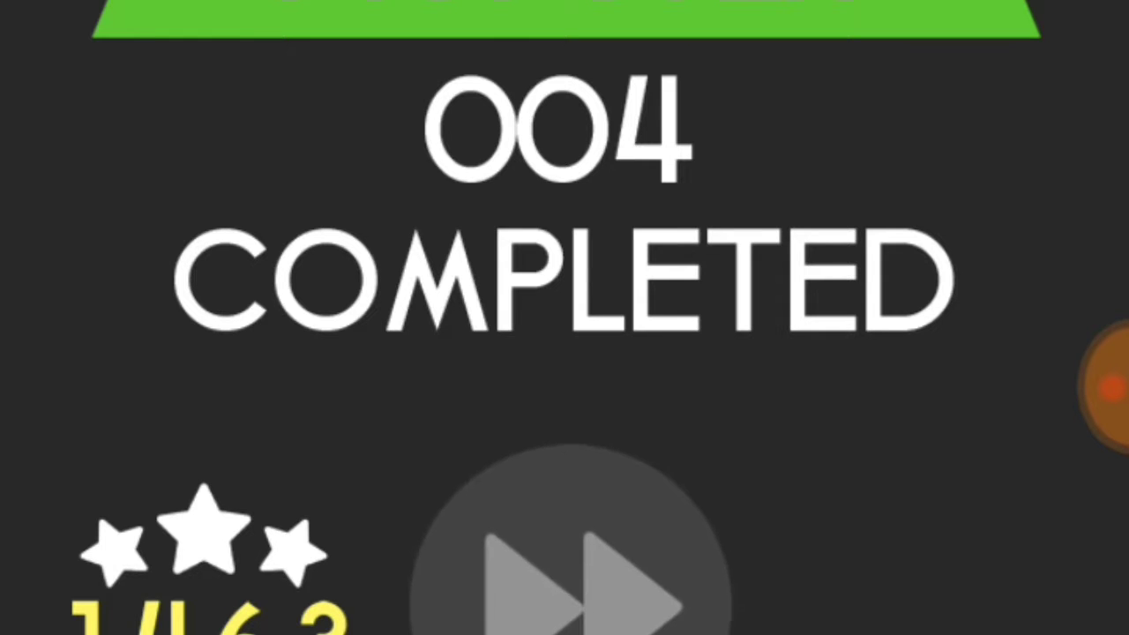
Continue from level 004, clear levels 005 and 006, and begin the pumpkin-themed level.
left_click(565, 583)
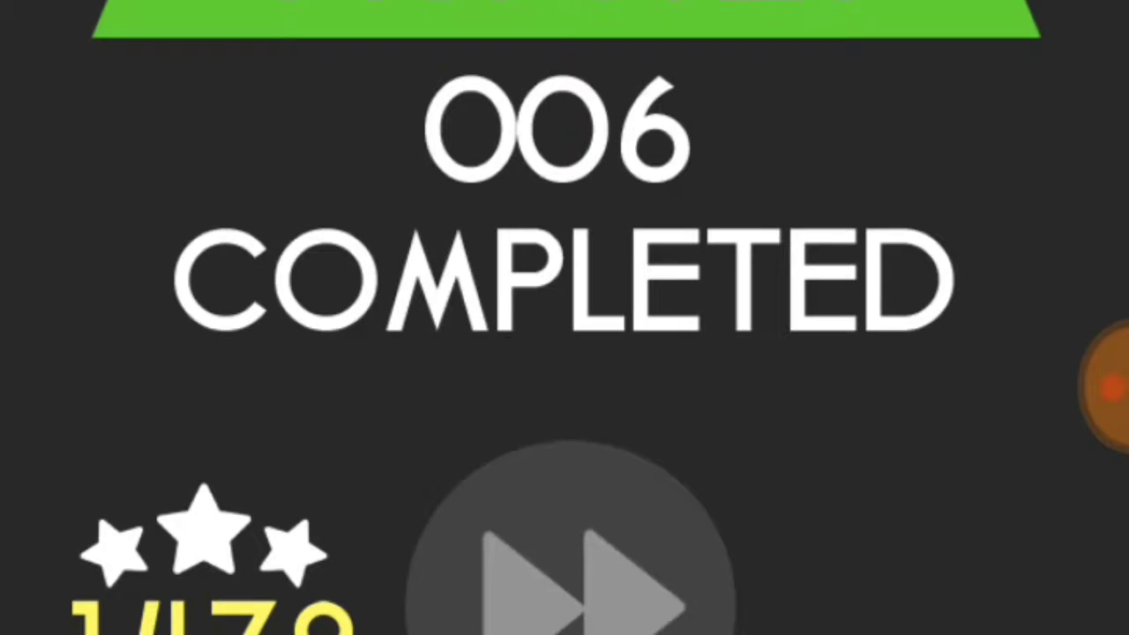
left_click(574, 573)
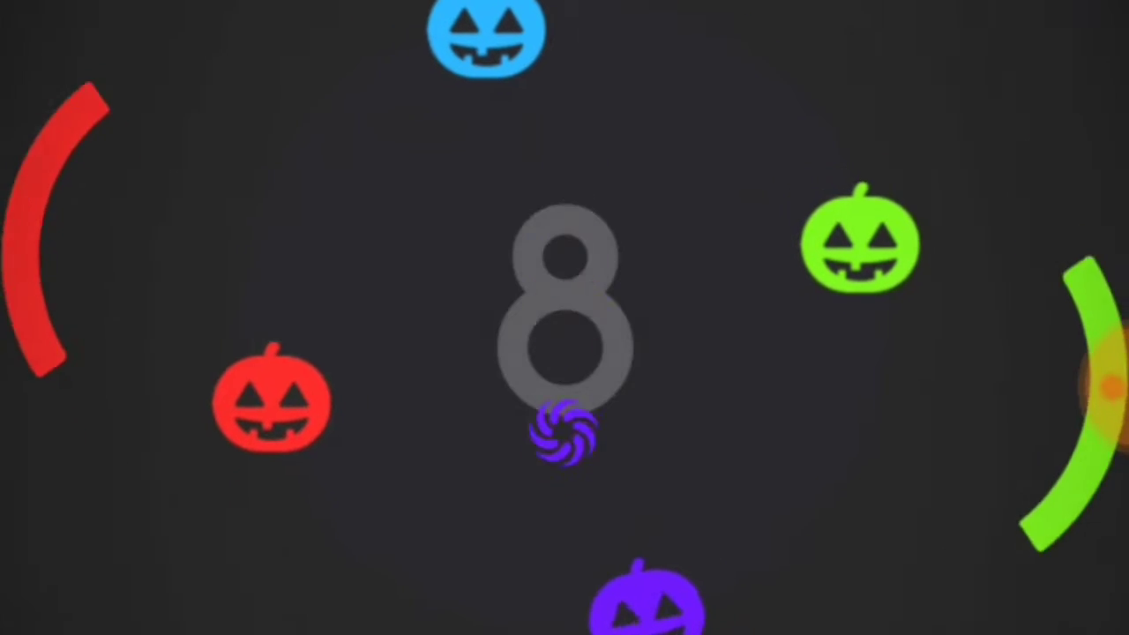